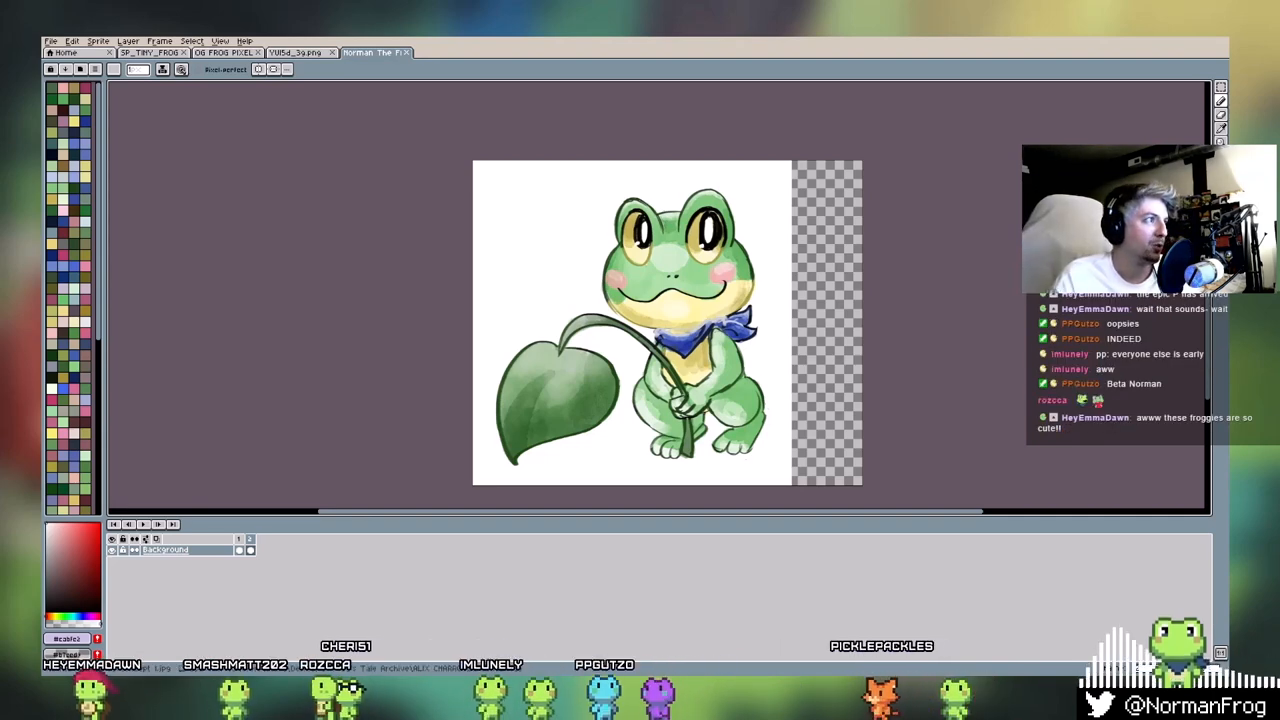
# - Glance at the painted frog concept art, then switch to the blue-scarfed pixel frog sprite tab
pyautogui.click(450, 52)
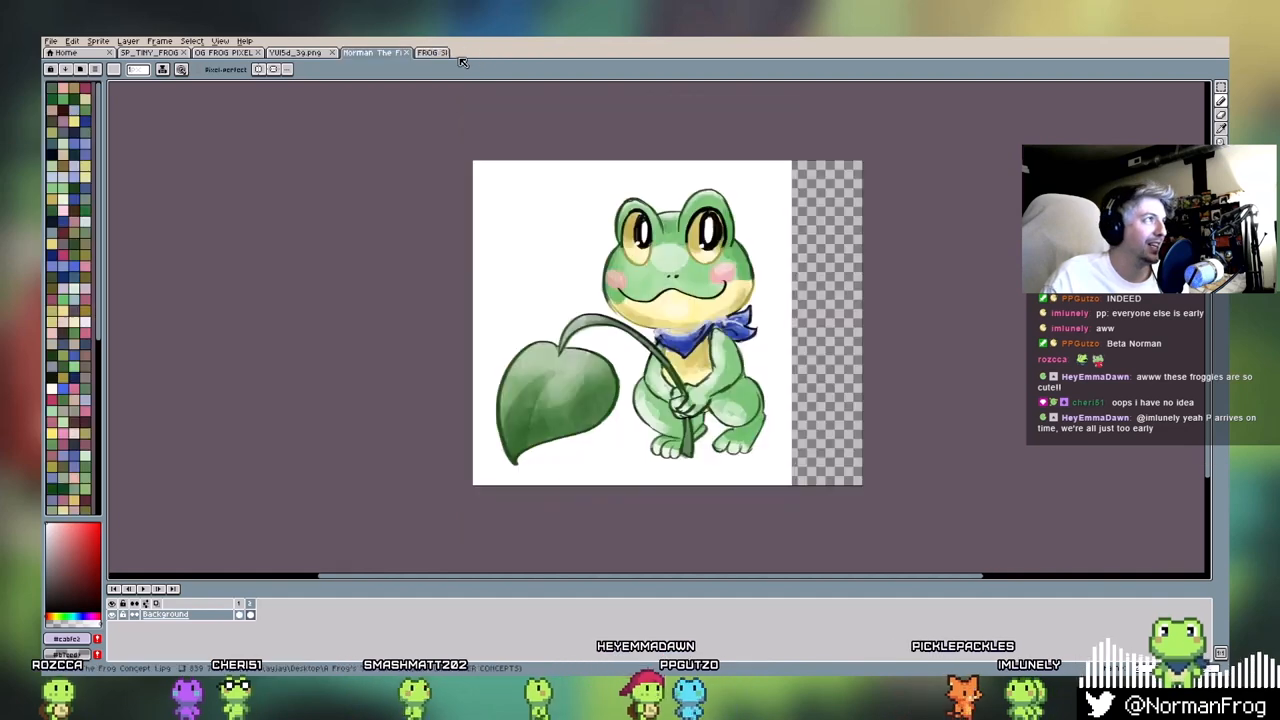
pyautogui.click(295, 52)
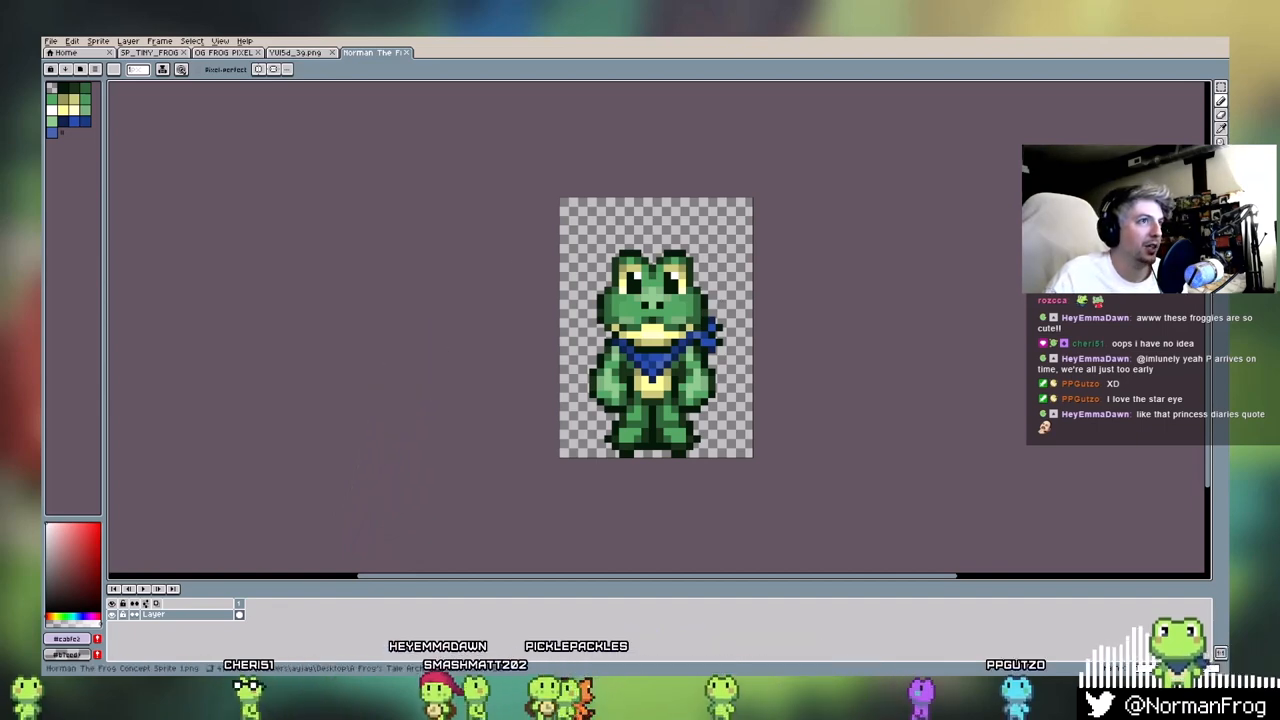
# - Switch to the pixel art mockup tab showing the forest map with path and pond
pyautogui.click(448, 52)
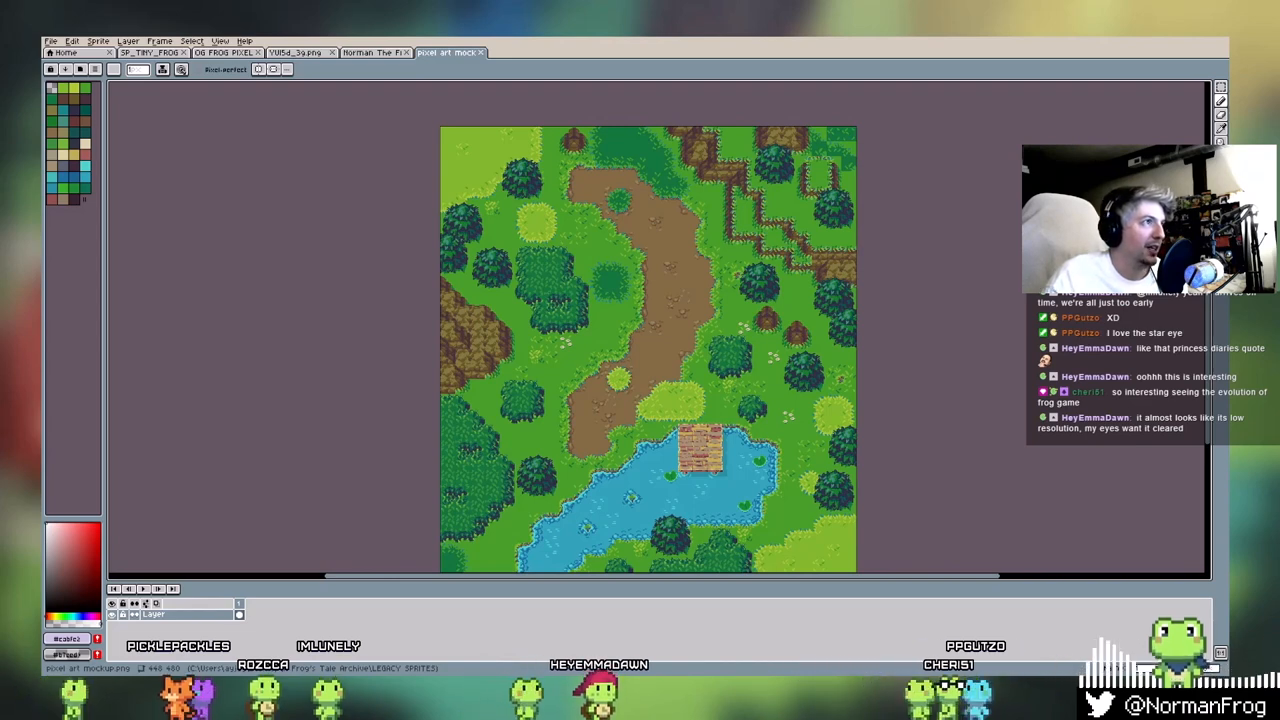
# - Switch to the Norman pixel art test tab with three frog emotes and three frog sprites
pyautogui.click(524, 52)
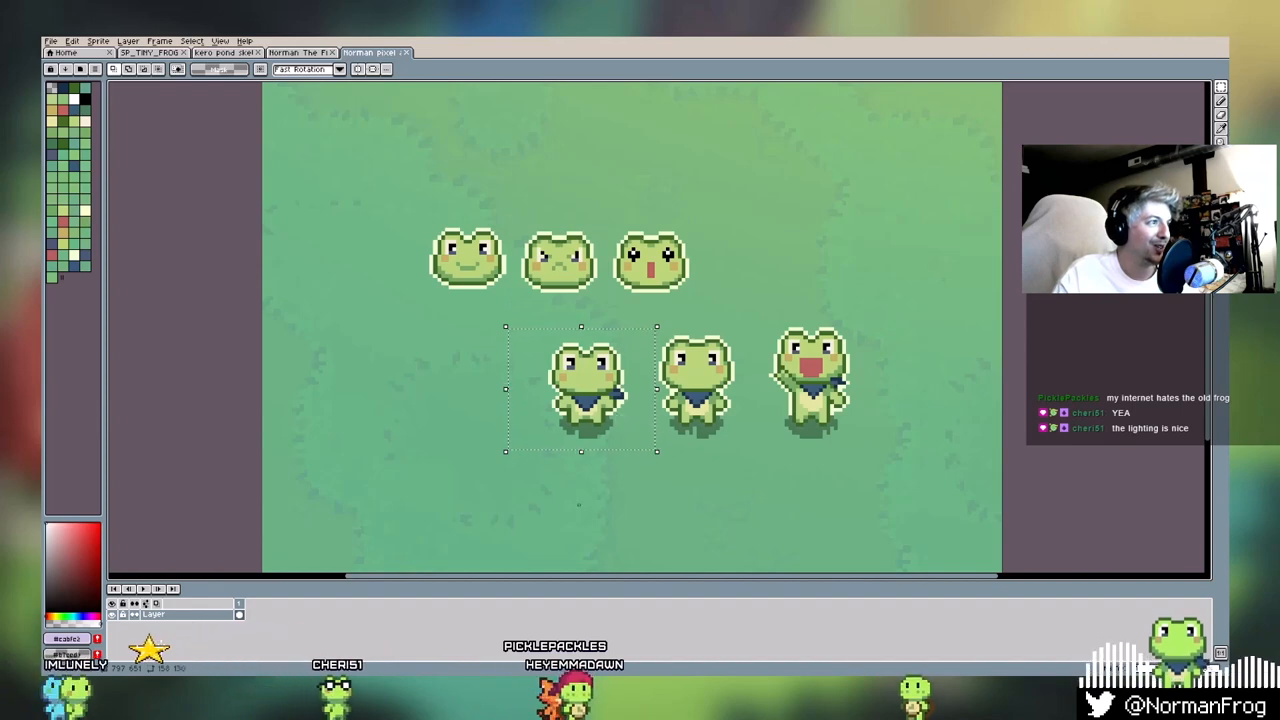
# - Compare the kero new trunk forest scene with the pixel environment test, ending on kero new trunk
pyautogui.click(745, 52)
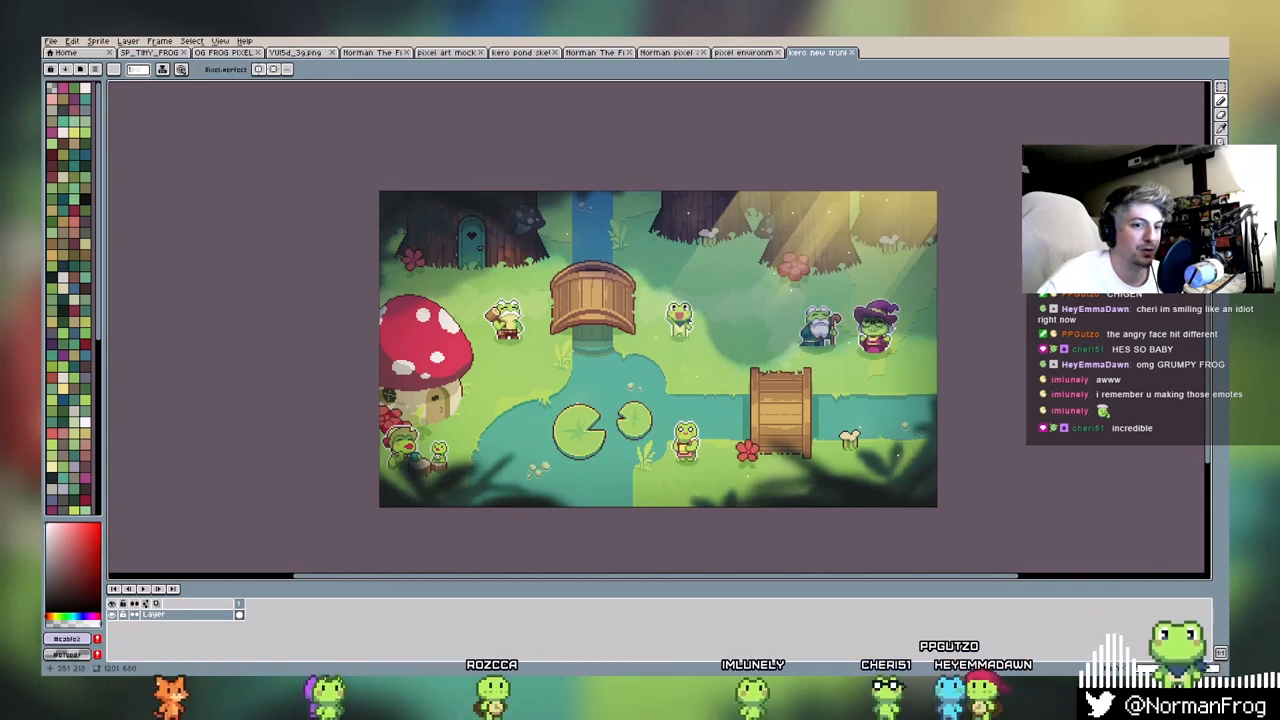
pyautogui.click(747, 52)
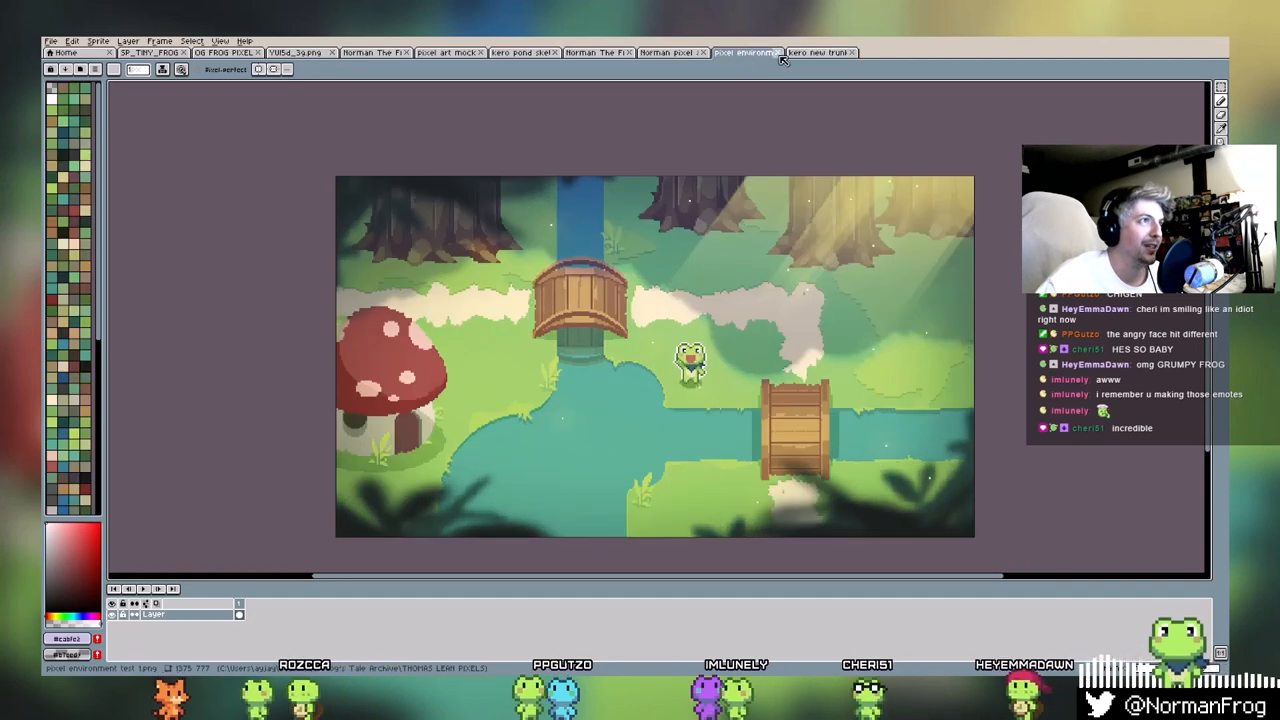
pyautogui.click(815, 52)
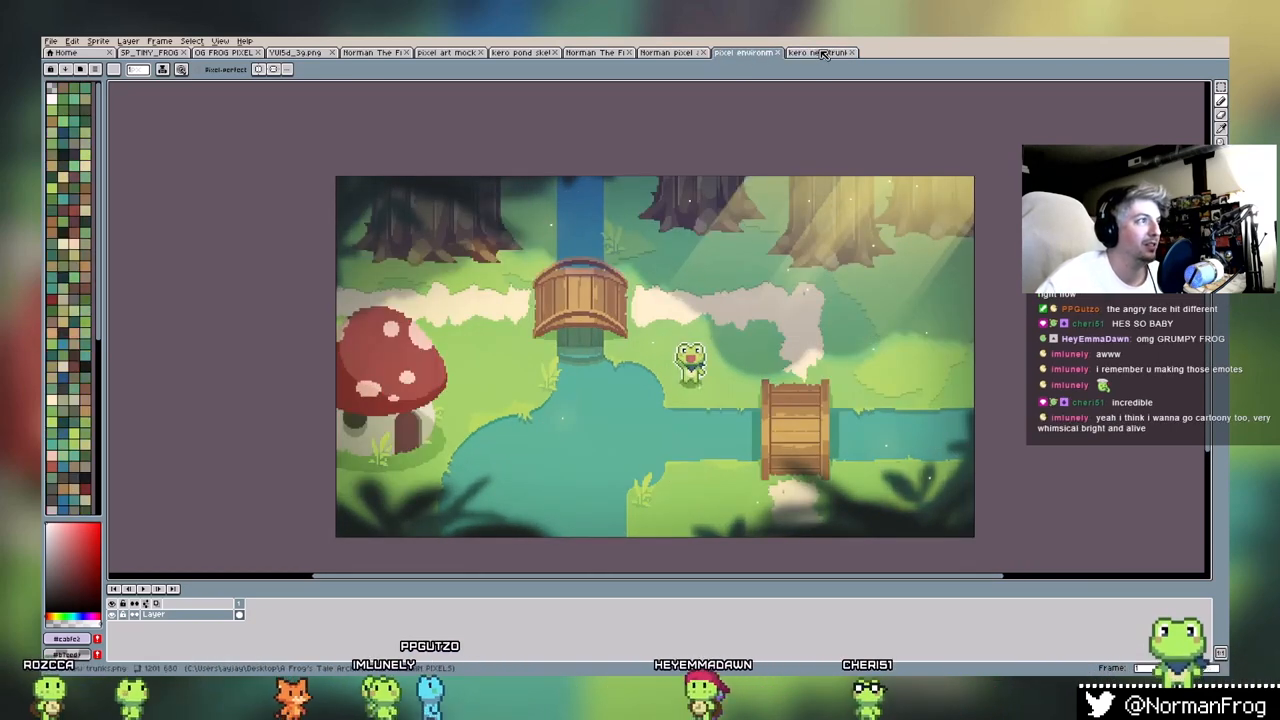
pyautogui.click(815, 52)
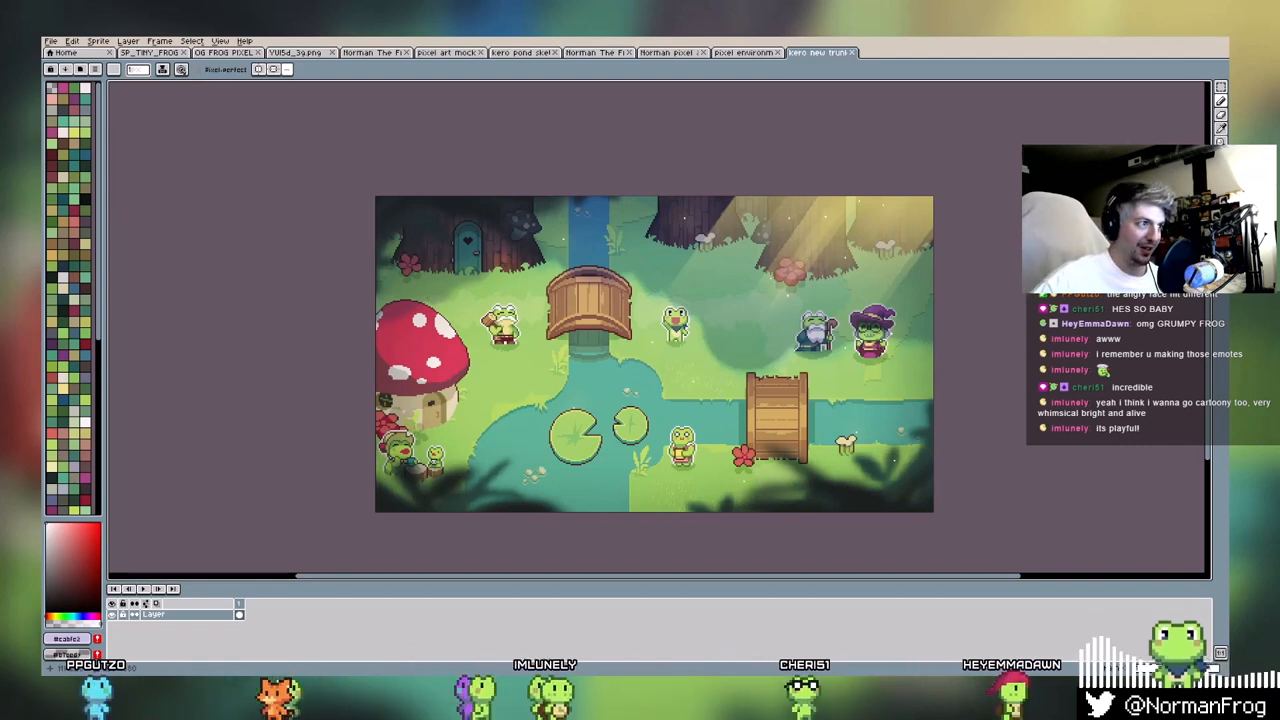
# - Cycle through OG FROG PIXEL, kero new trunk and Mushroom House, ending on the VUI5d_3g.png walking-frog sheet
pyautogui.click(210, 52)
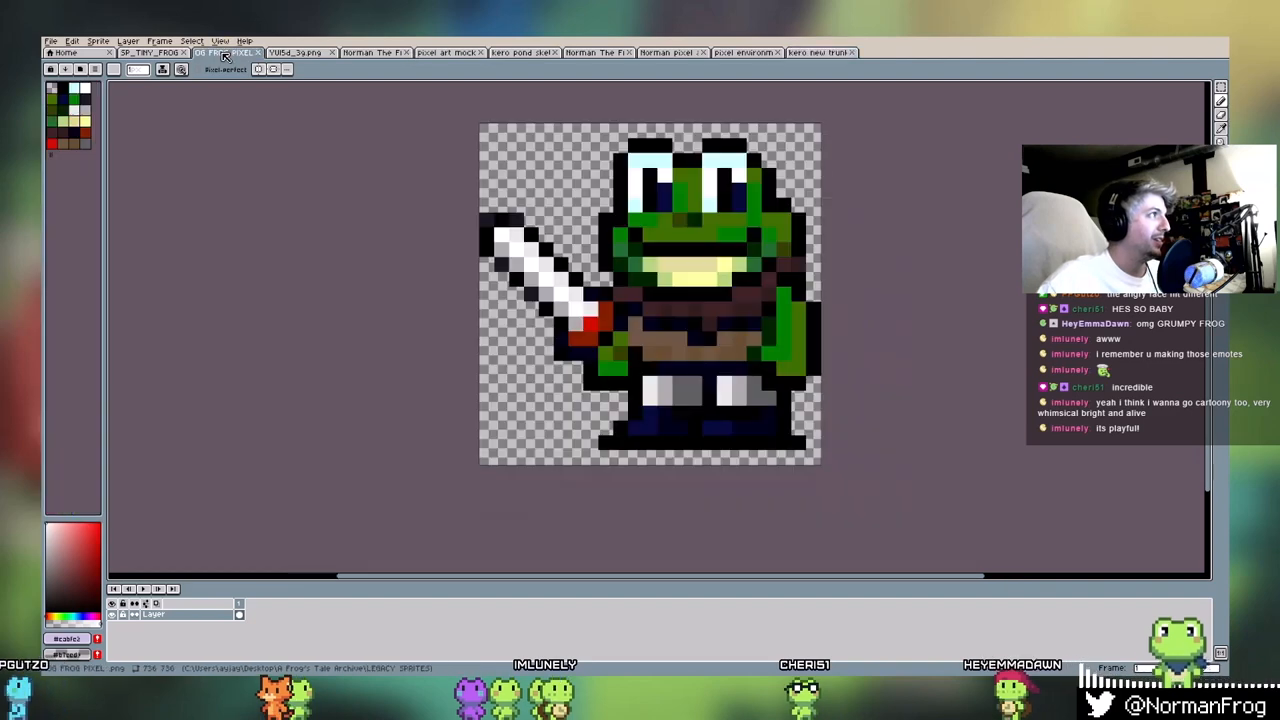
pyautogui.click(820, 52)
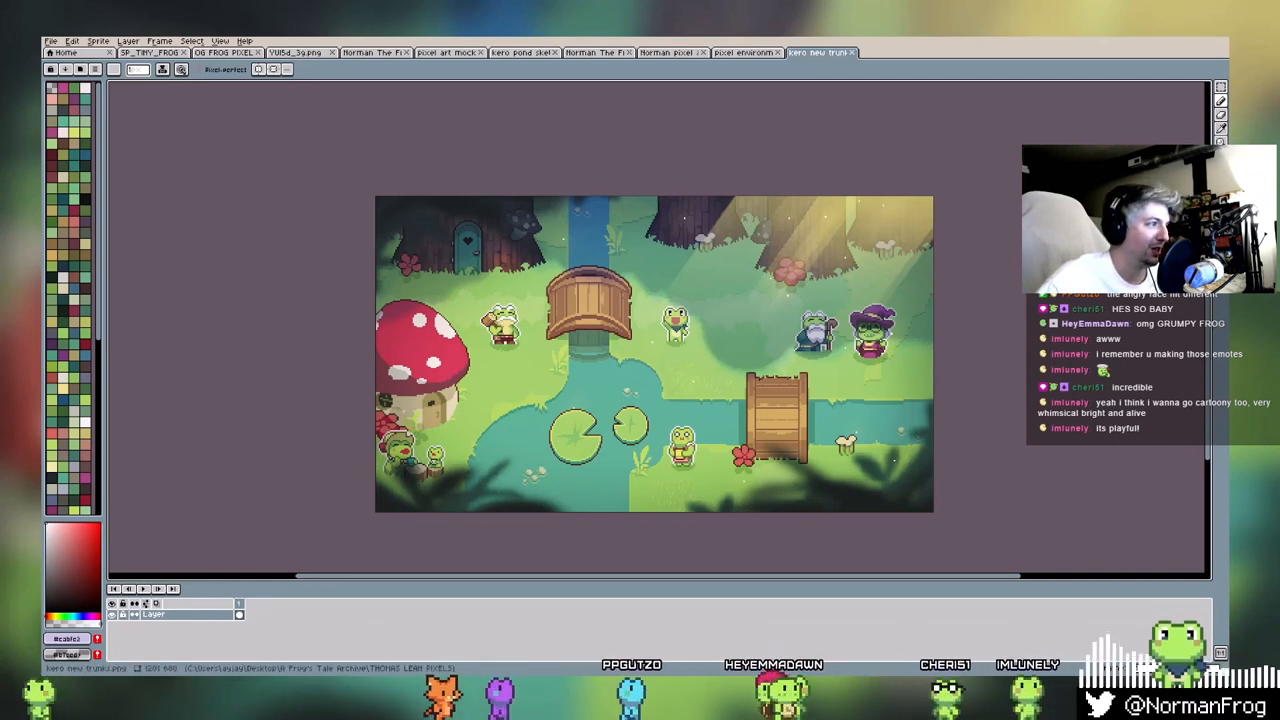
pyautogui.click(888, 52)
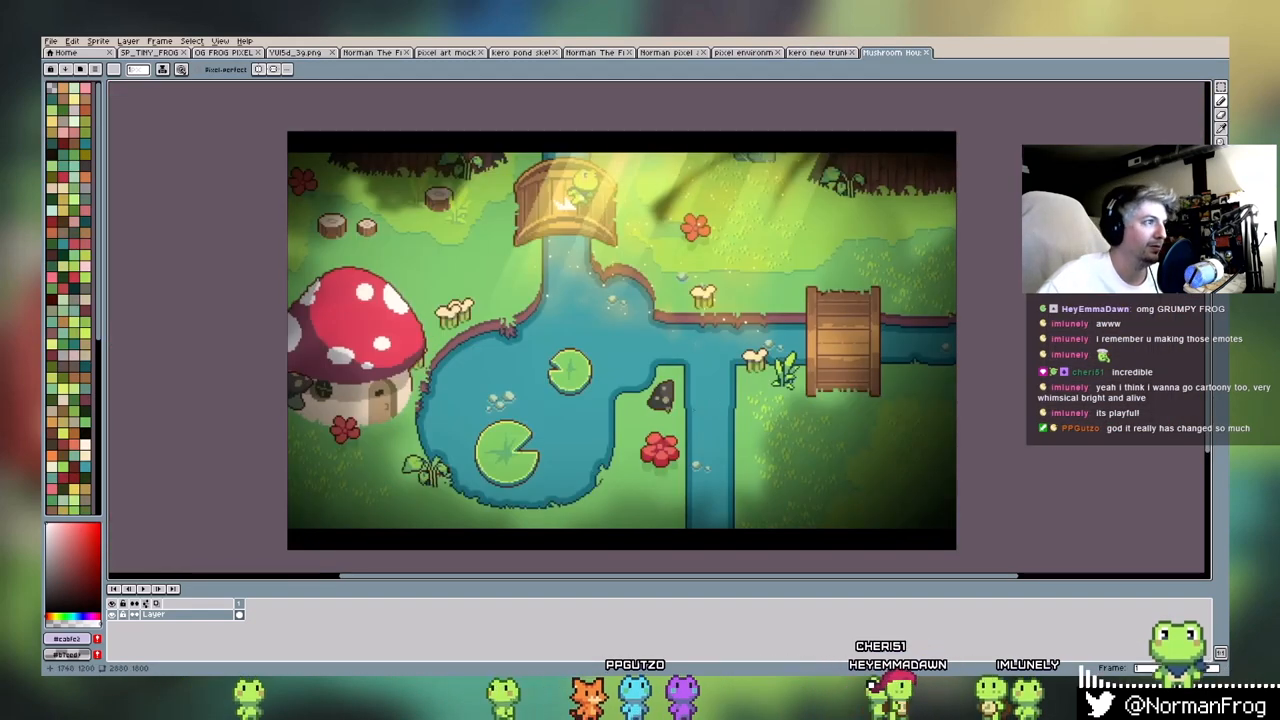
pyautogui.click(225, 52)
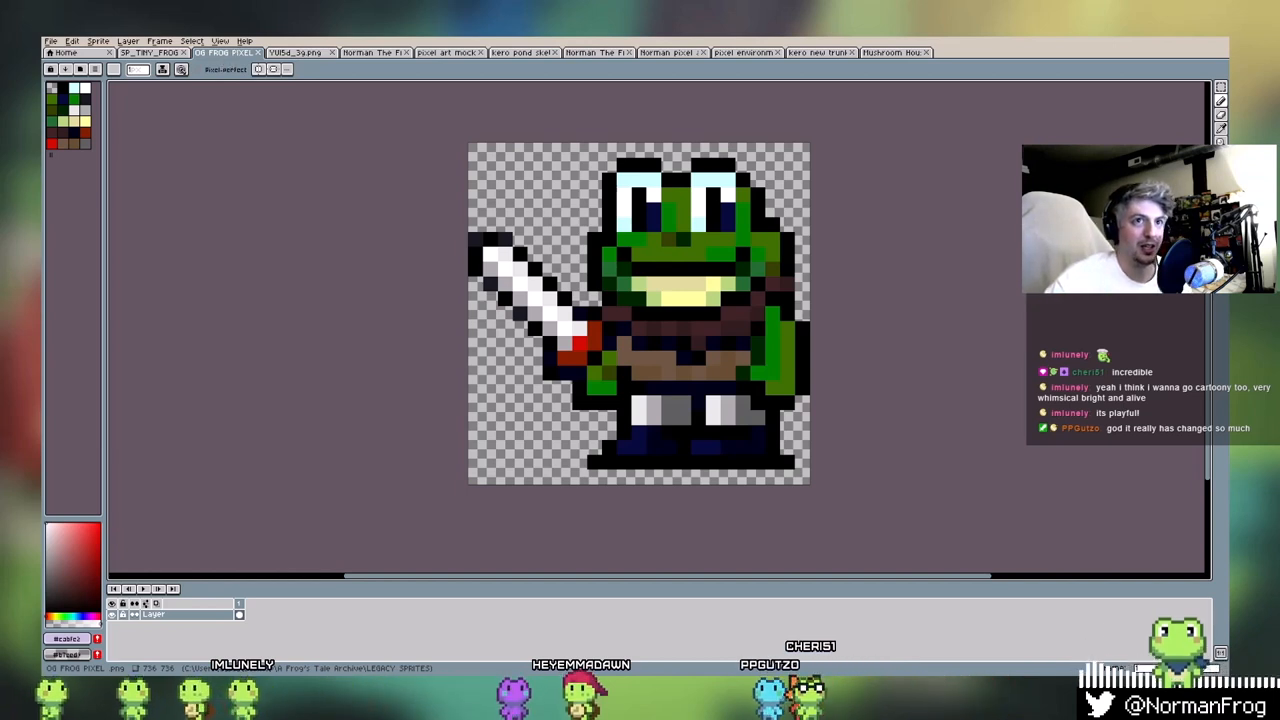
pyautogui.click(220, 52)
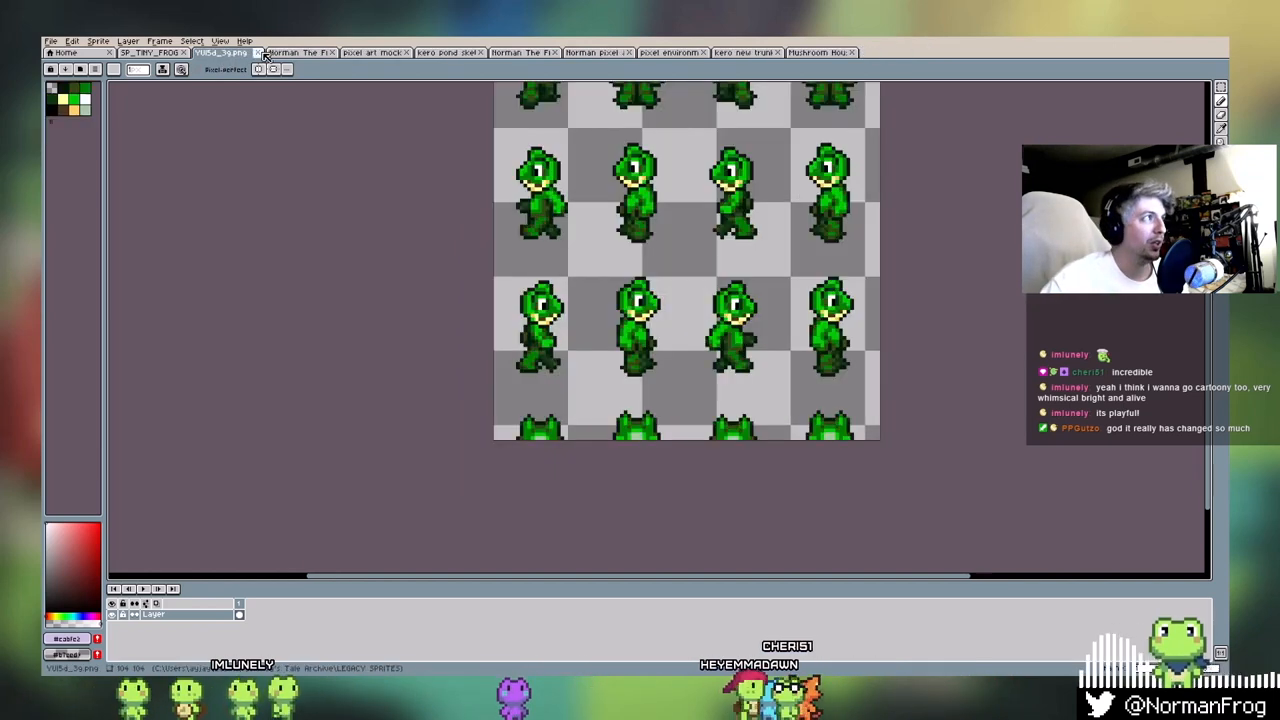
# - Close the walking-frog sheet and pixel frog tabs, then review the concept, emotes and environment tabs
pyautogui.click(222, 52)
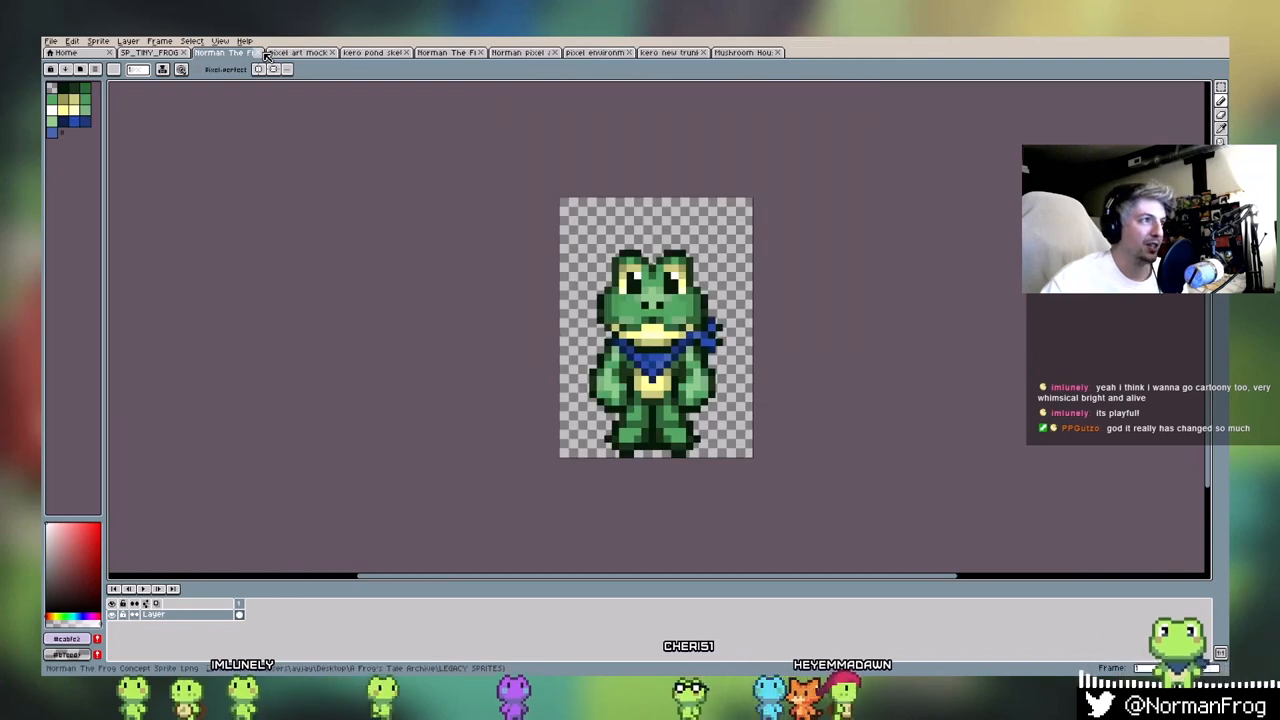
pyautogui.click(225, 52)
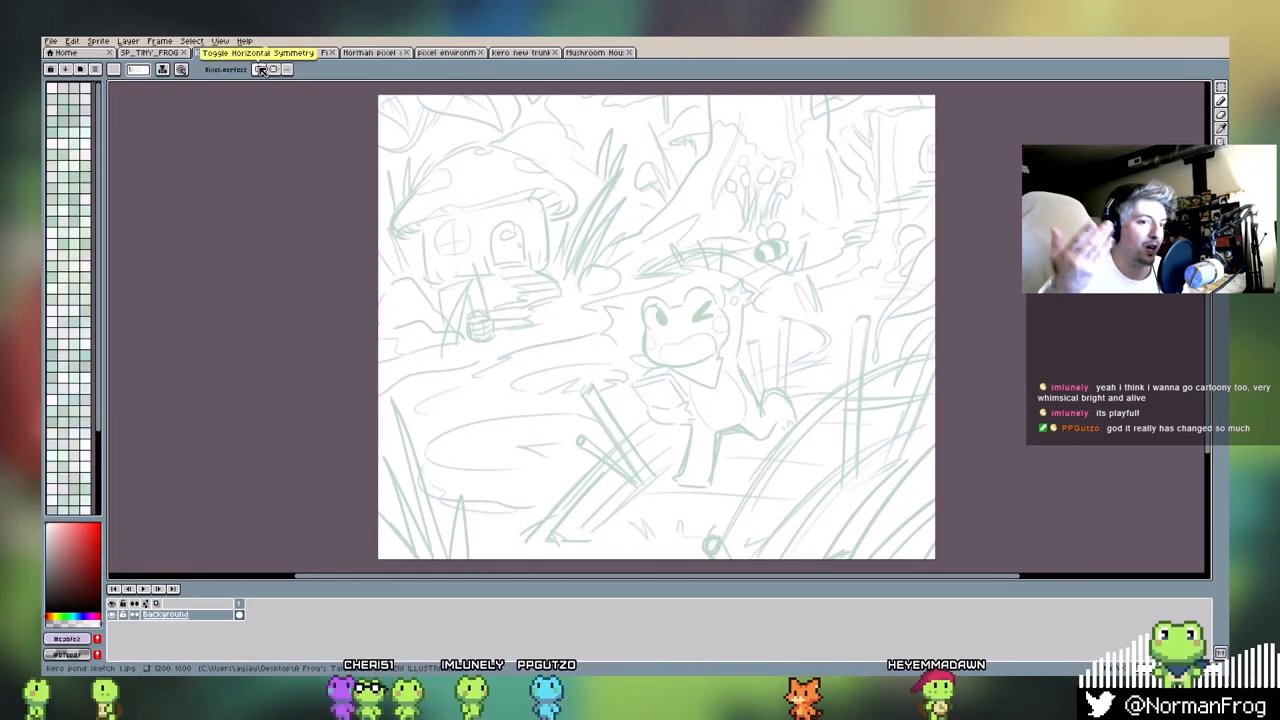
pyautogui.click(300, 52)
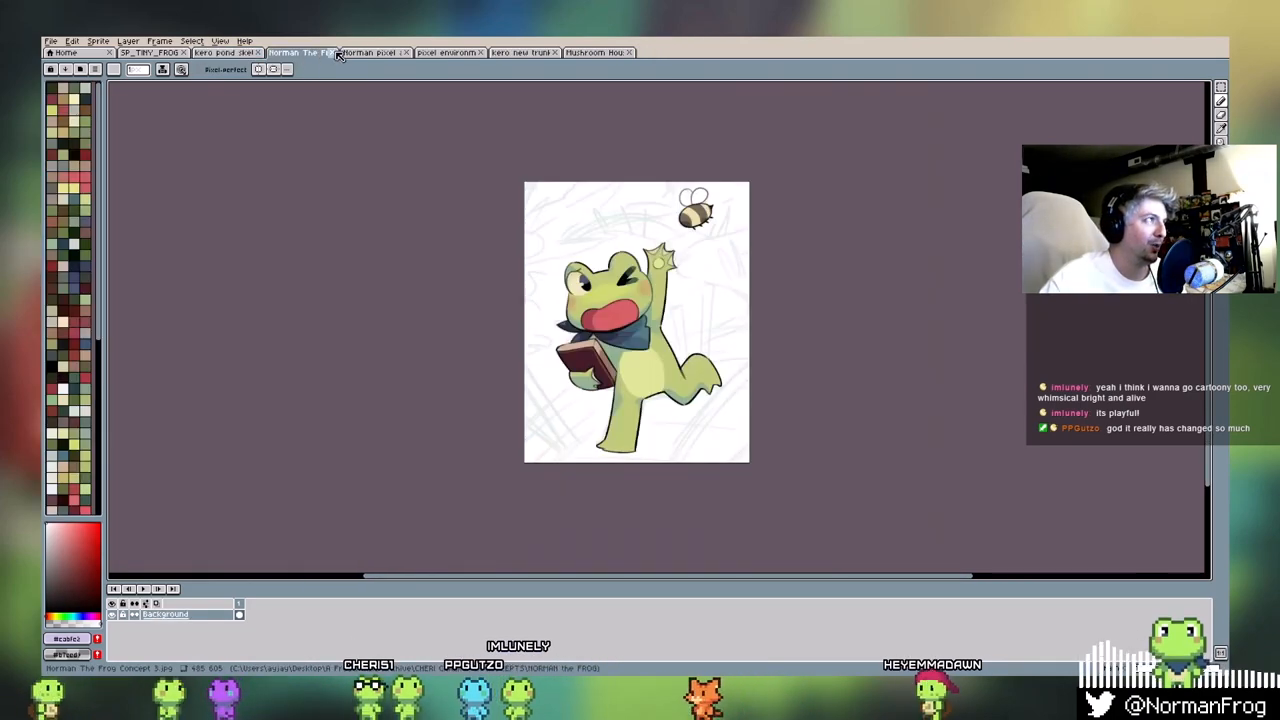
pyautogui.click(375, 52)
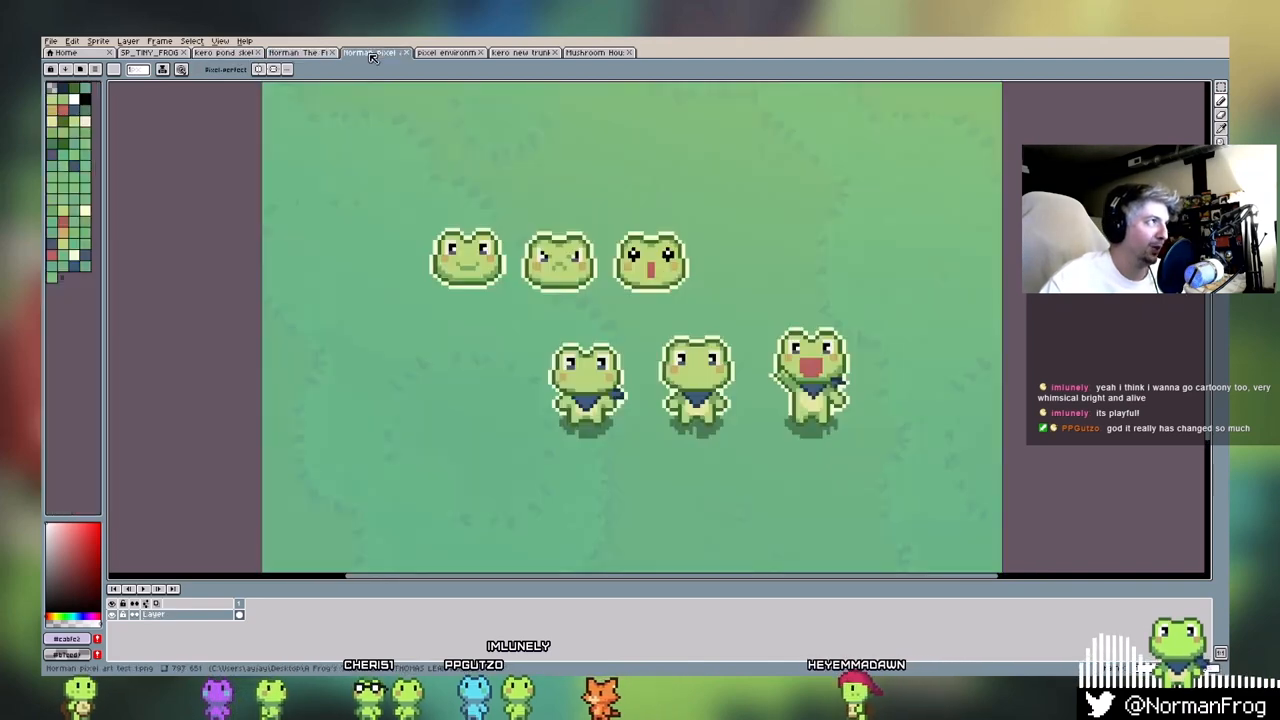
pyautogui.click(447, 52)
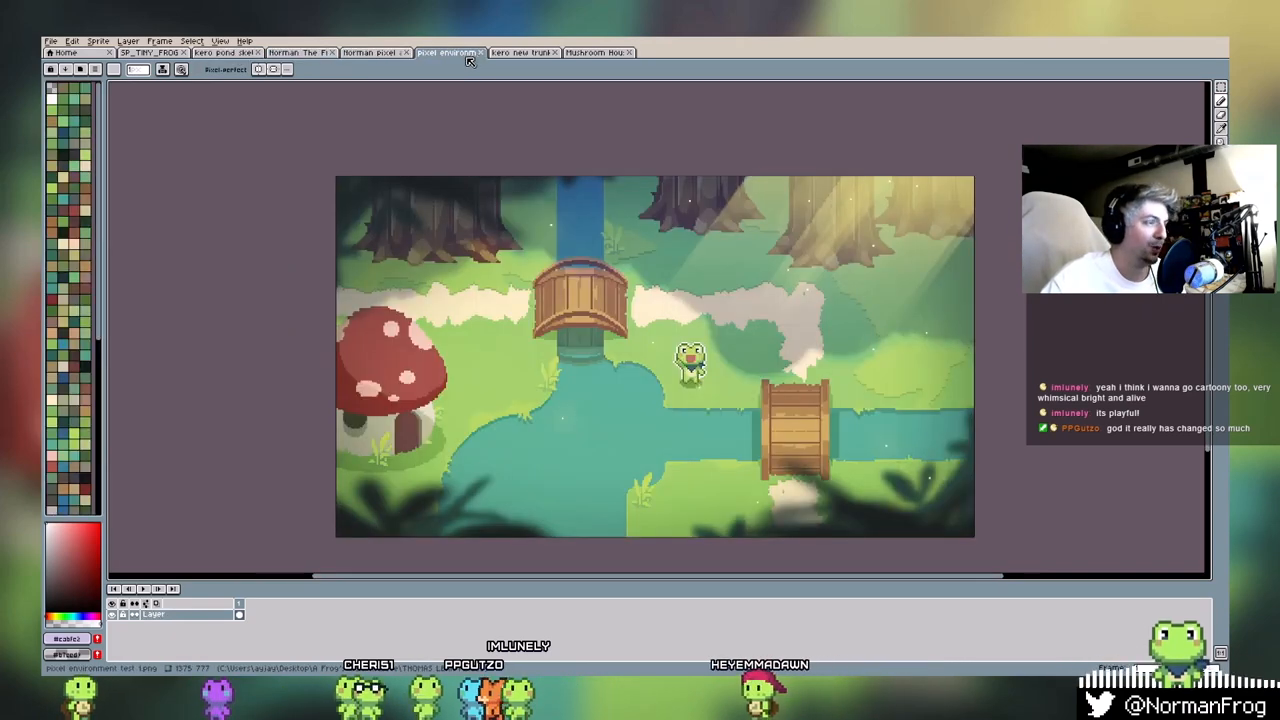
# - Load the frog concept JPGs as separate documents, skipping animation, then open SP_KERO_MUSHROOM
pyautogui.click(225, 52)
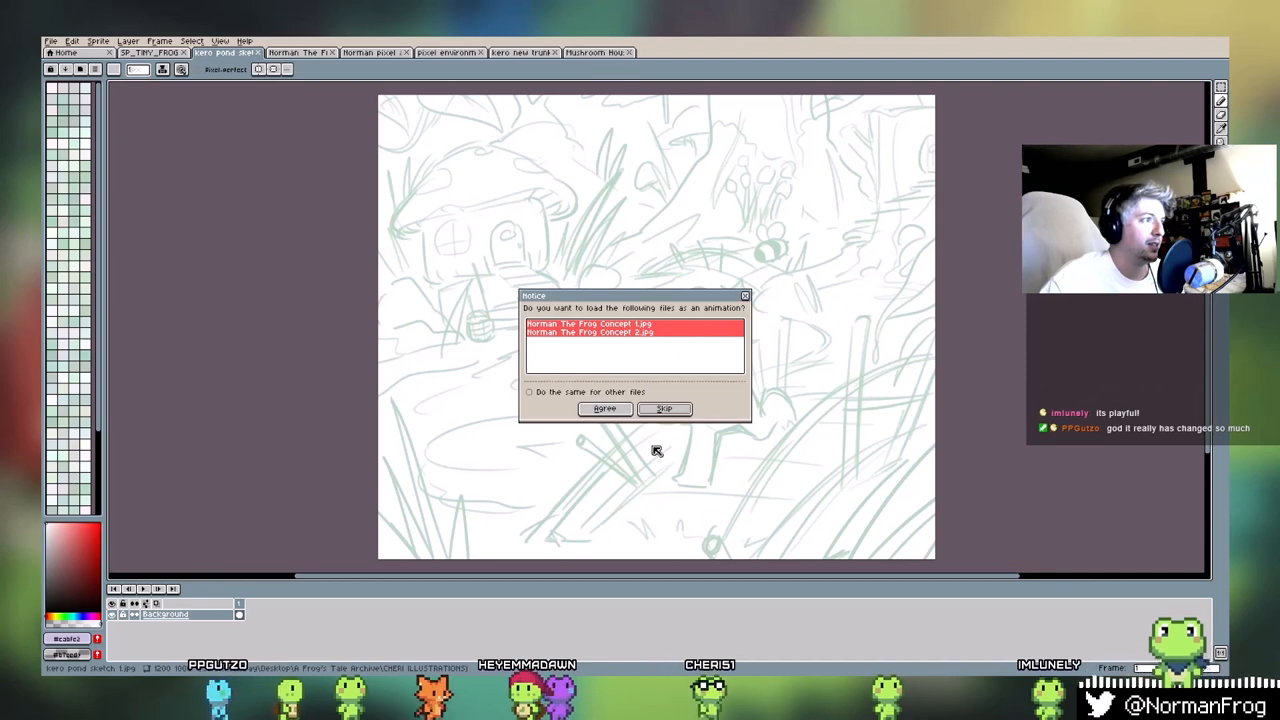
pyautogui.click(664, 409)
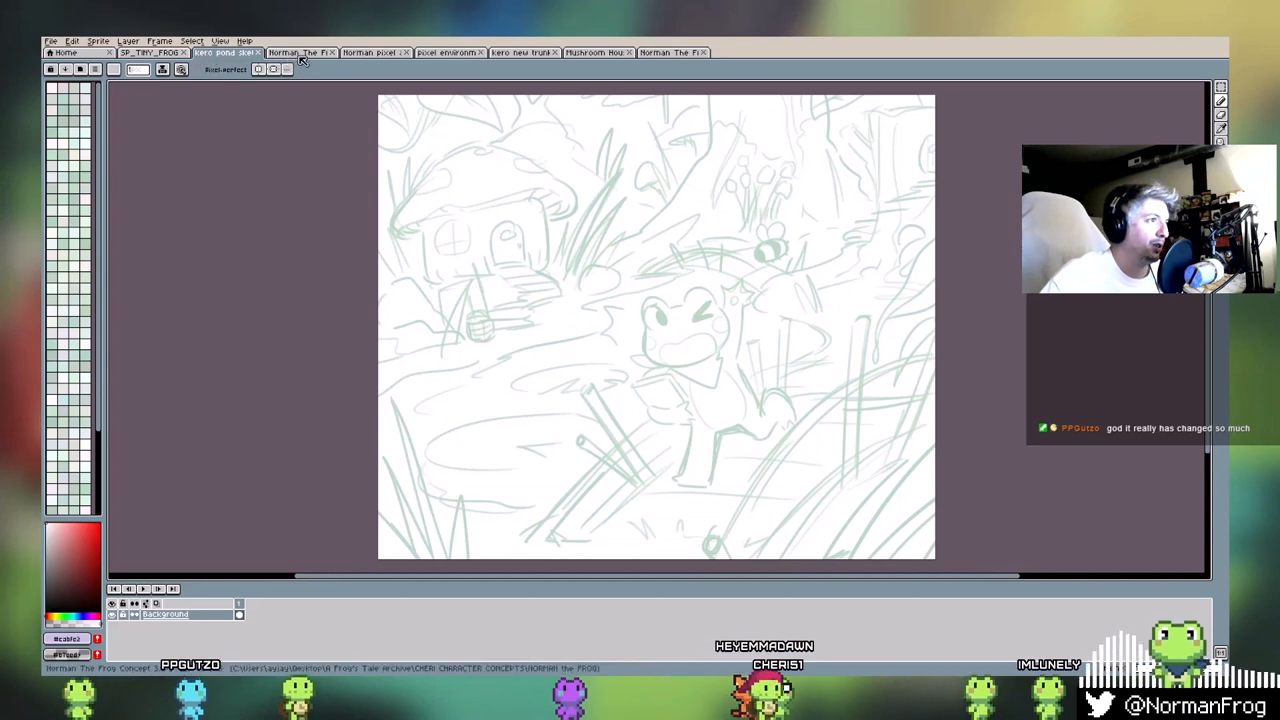
pyautogui.click(297, 52)
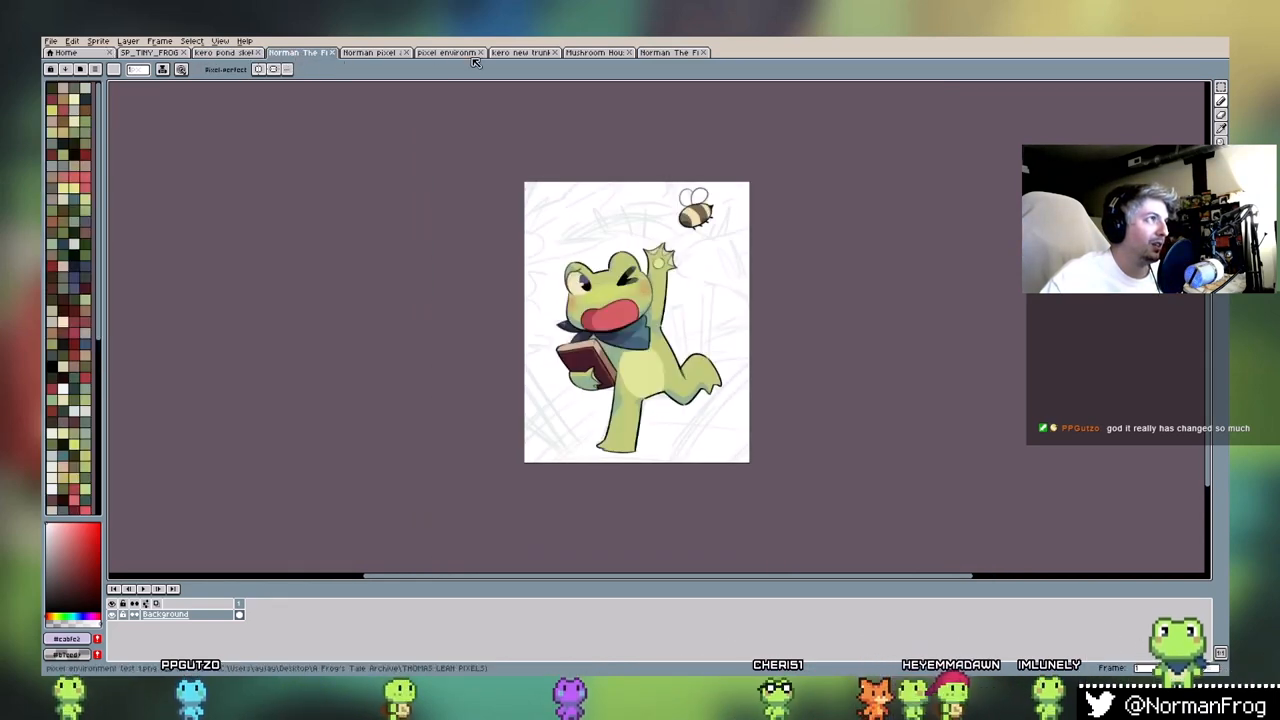
pyautogui.click(448, 52)
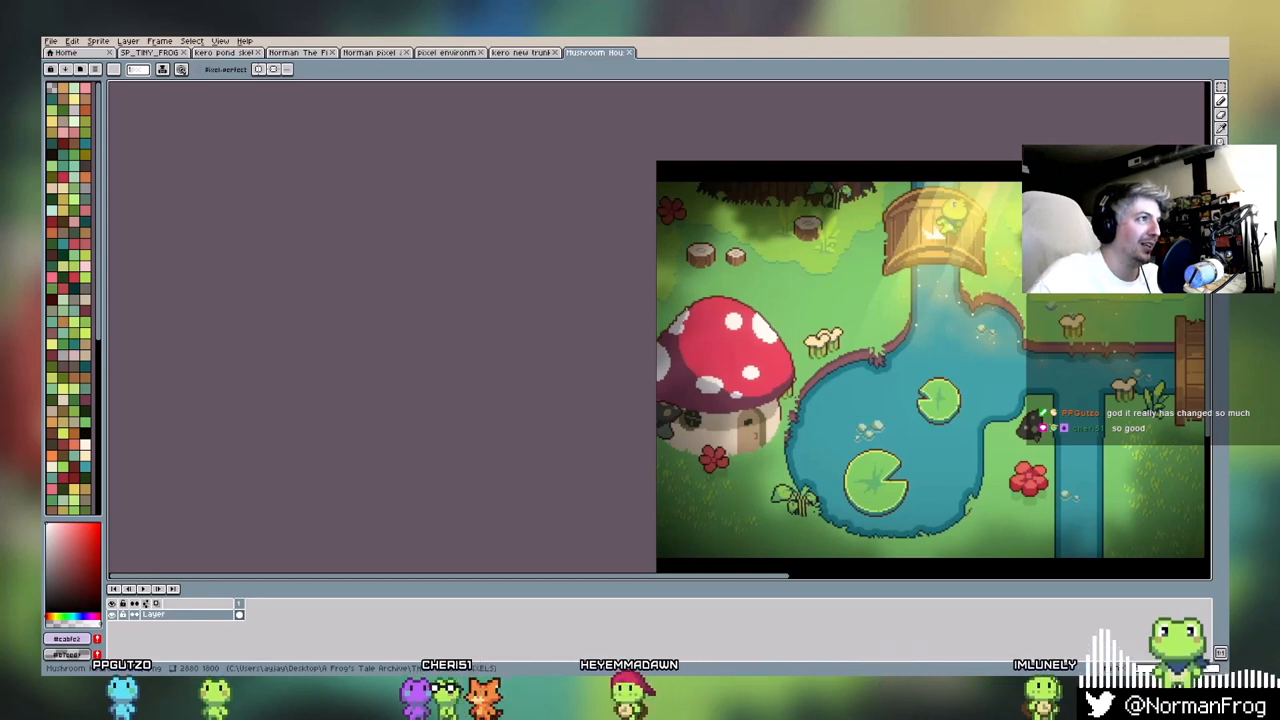
pyautogui.click(672, 52)
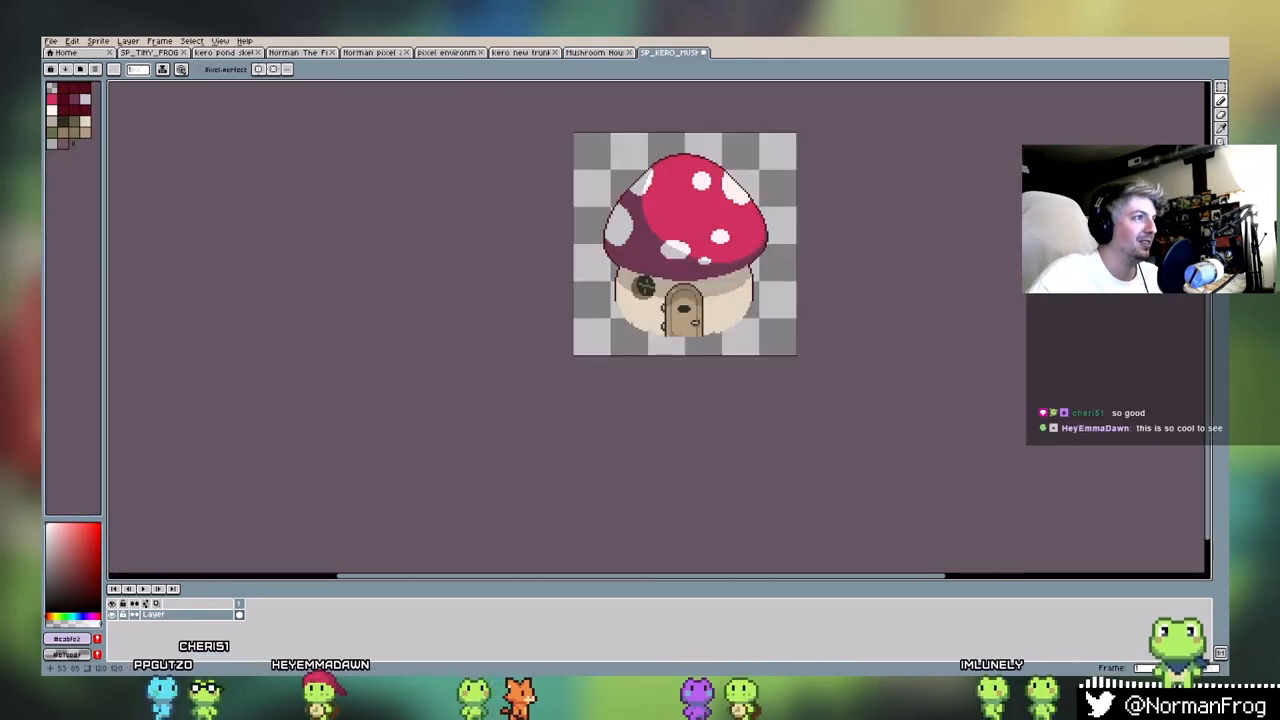